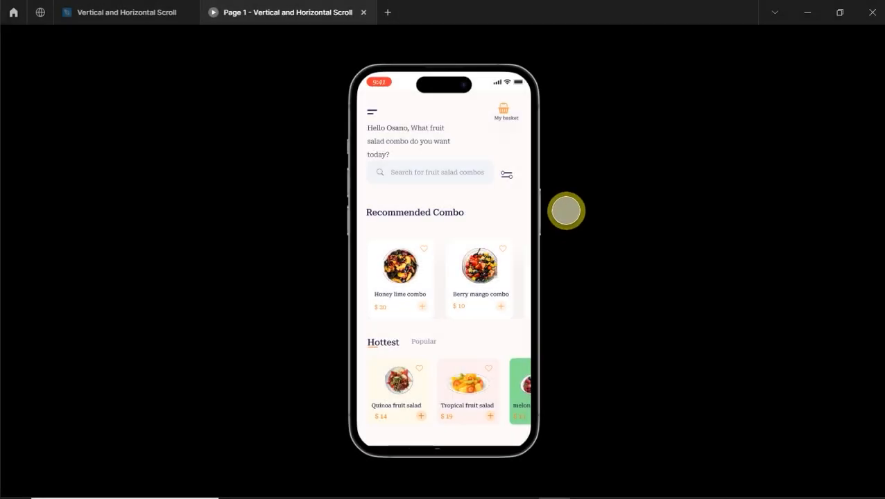
{"action": "mouse_move", "coordinate": [495, 358]}
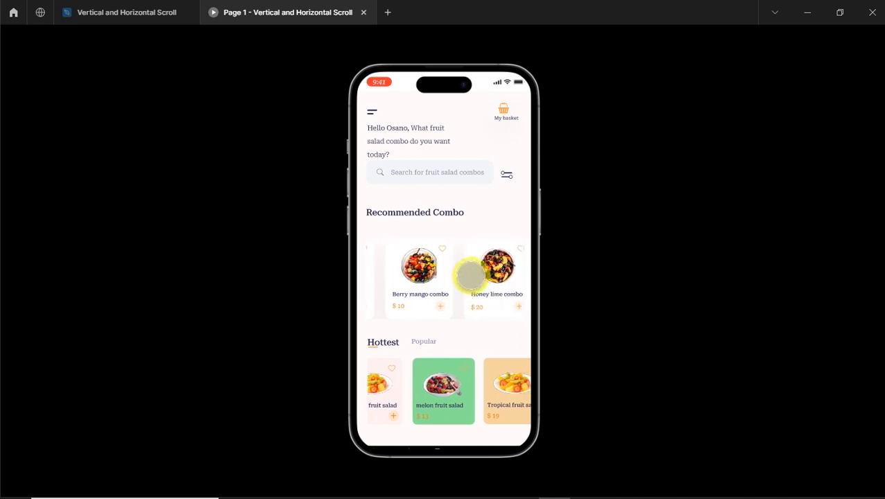
Frame the Recommended Combo cards (Group 41) and narrow the new frame to 373 wide
{"action": "scroll", "scroll_direction": "down", "scroll_amount": 3}
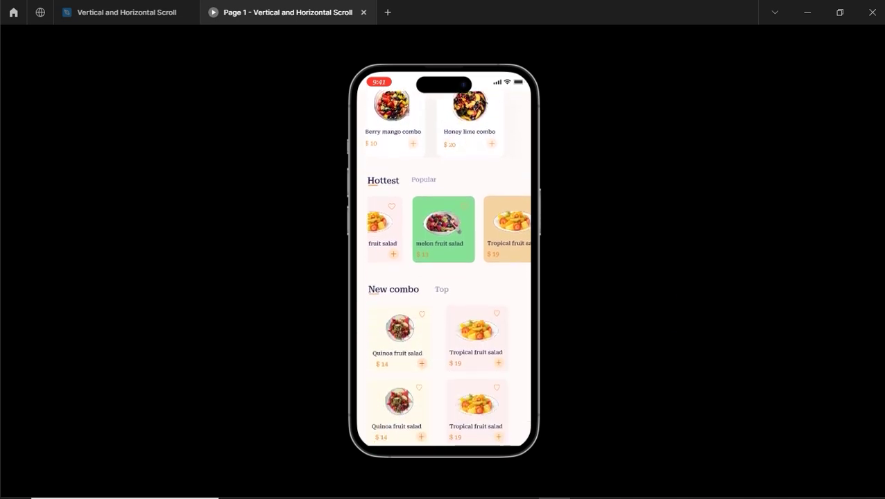
{"action": "scroll", "scroll_direction": "up", "scroll_amount": 3}
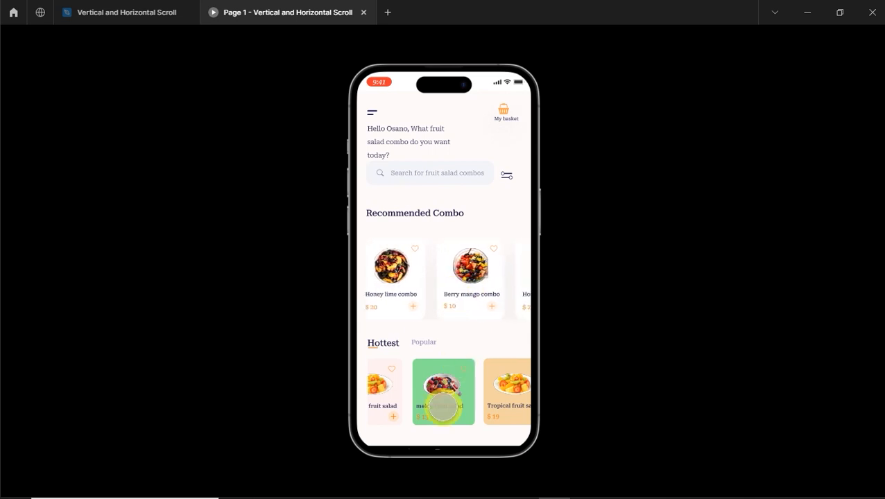
{"action": "scroll", "scroll_direction": "down", "scroll_amount": 3}
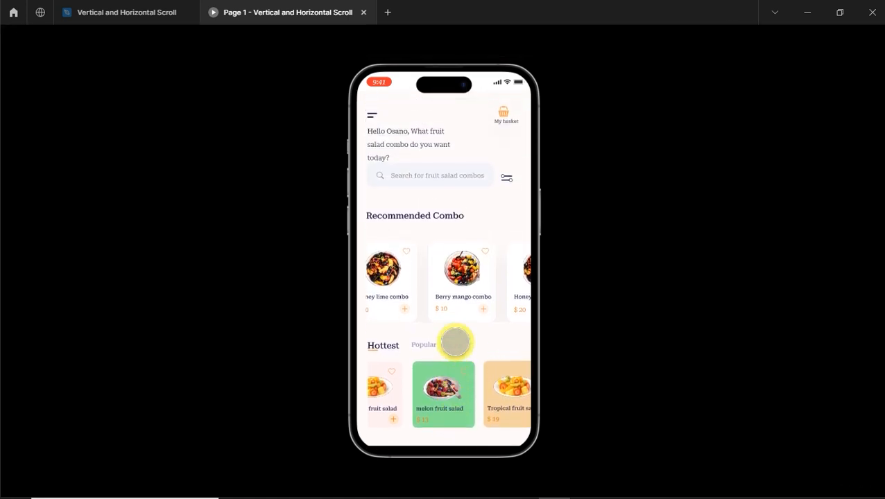
{"action": "scroll", "scroll_direction": "down", "scroll_amount": 3}
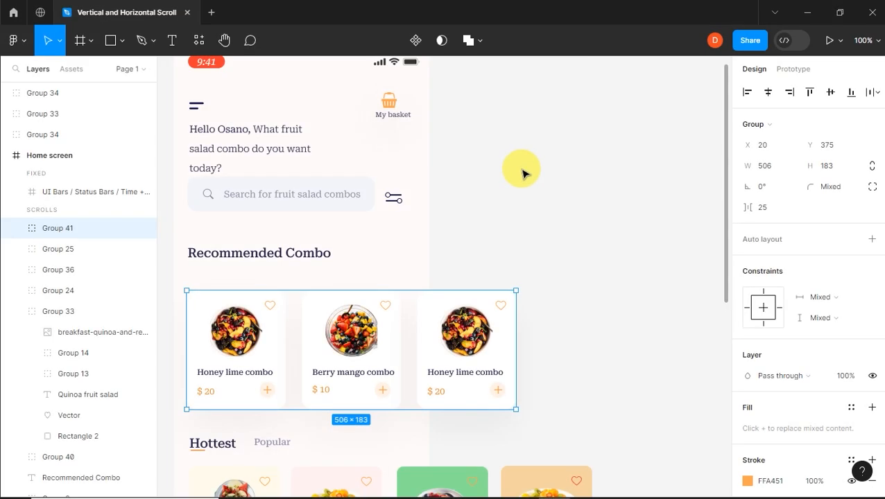
{"action": "mouse_move", "coordinate": [515, 191]}
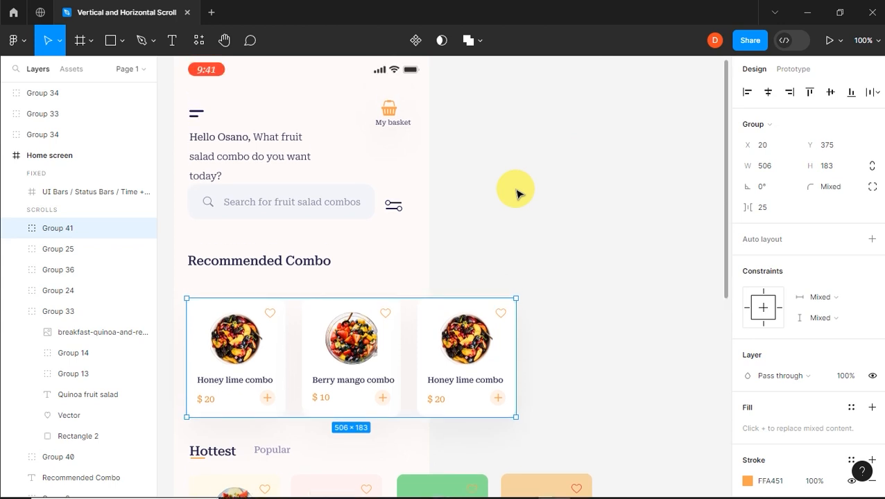
{"action": "scroll", "scroll_direction": "down", "scroll_amount": 3}
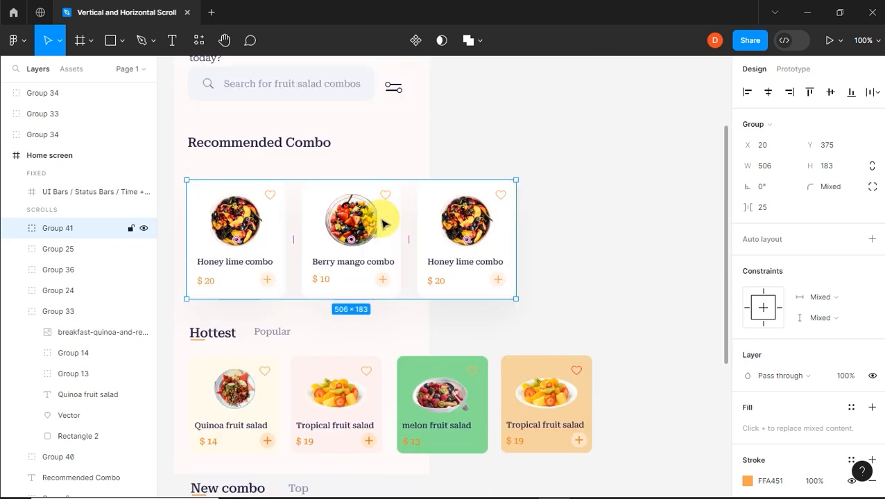
{"action": "left_click", "coordinate": [58, 458]}
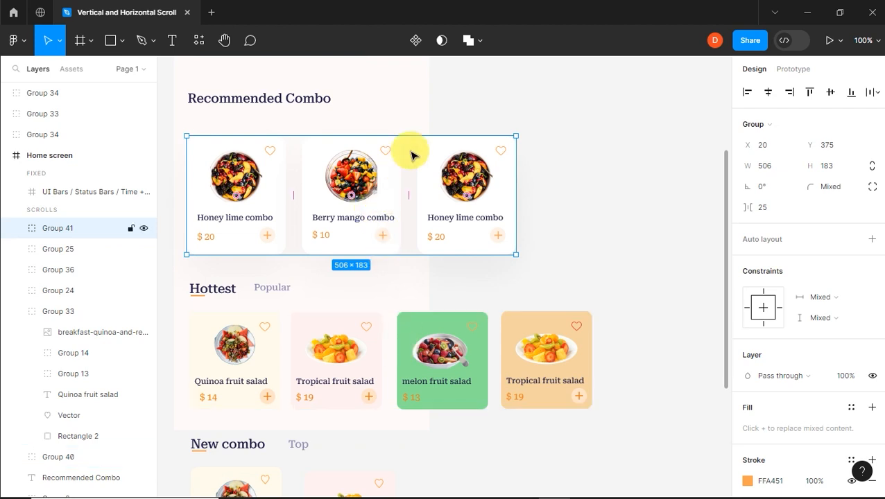
{"action": "right_click", "coordinate": [411, 153]}
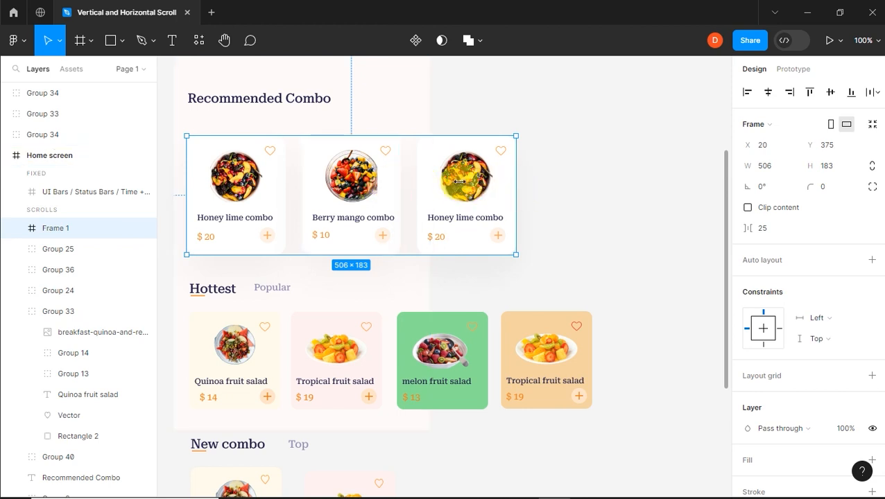
{"action": "left_click_drag", "start_coordinate": [514, 183], "coordinate": [429, 183]}
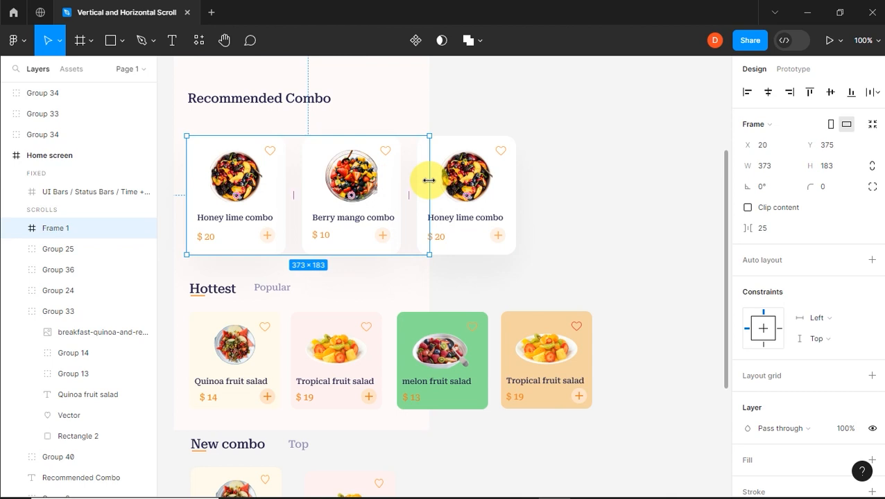
{"action": "mouse_move", "coordinate": [473, 240]}
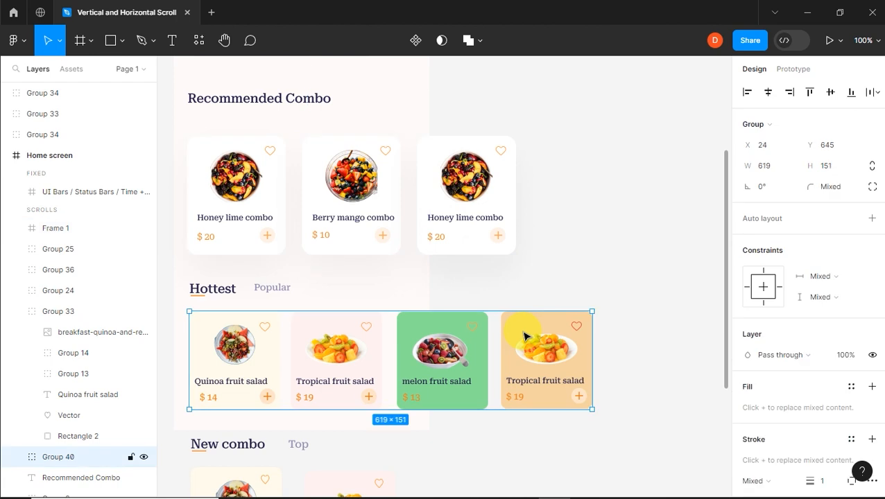
Frame the Hottest cards (Group 40) and drag the frame's right edge in to 369 wide
{"action": "right_click", "coordinate": [525, 339]}
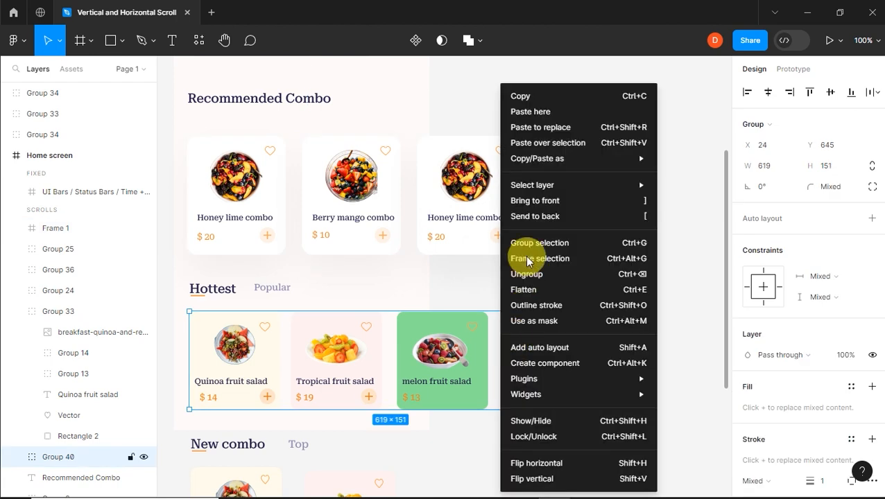
{"action": "mouse_move", "coordinate": [540, 259]}
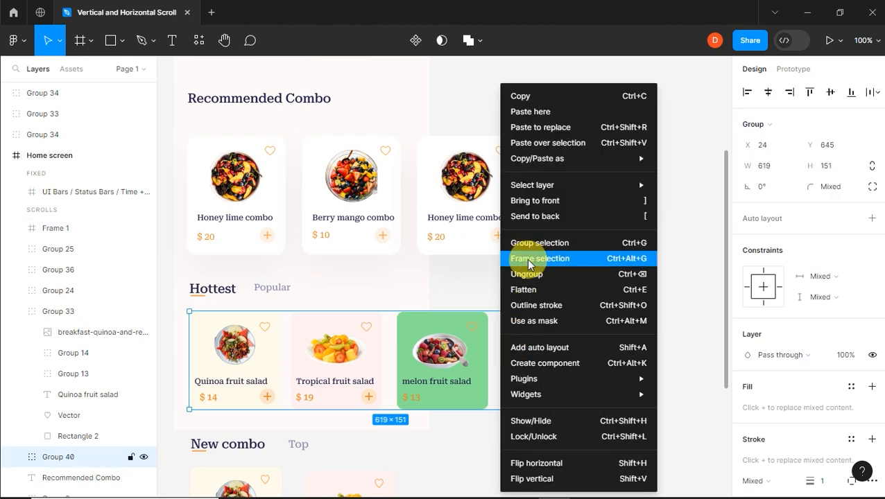
{"action": "left_click", "coordinate": [541, 258]}
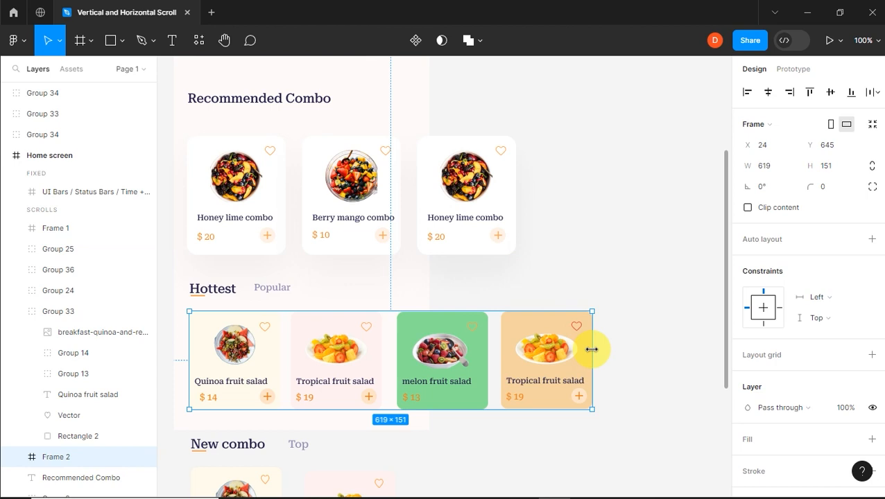
{"action": "left_click_drag", "start_coordinate": [591, 344], "coordinate": [505, 344]}
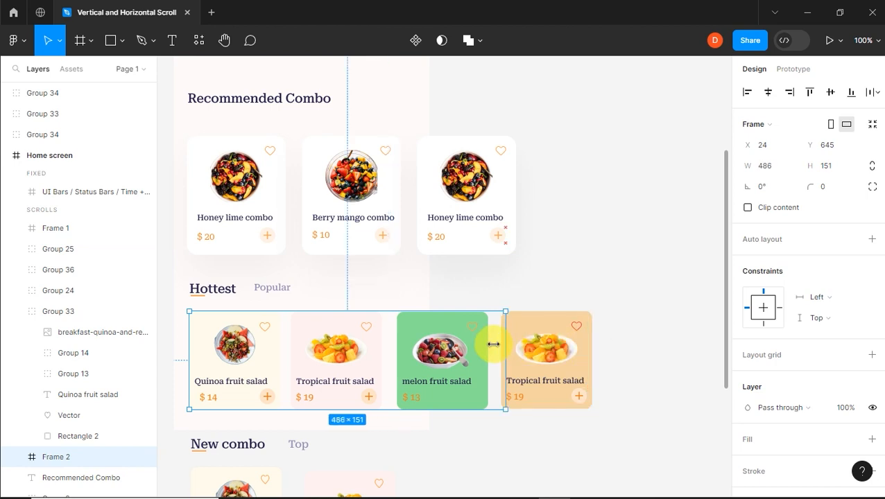
{"action": "left_click_drag", "start_coordinate": [505, 344], "coordinate": [433, 344]}
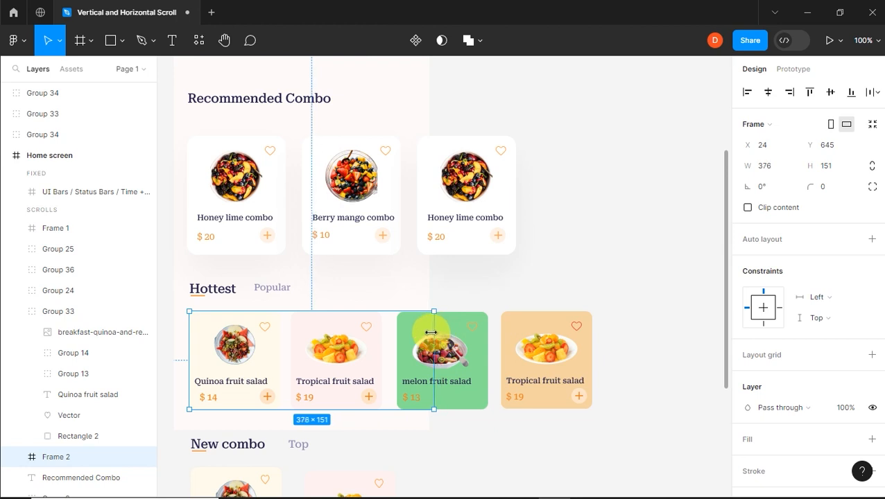
{"action": "left_click_drag", "start_coordinate": [434, 360], "coordinate": [427, 359]}
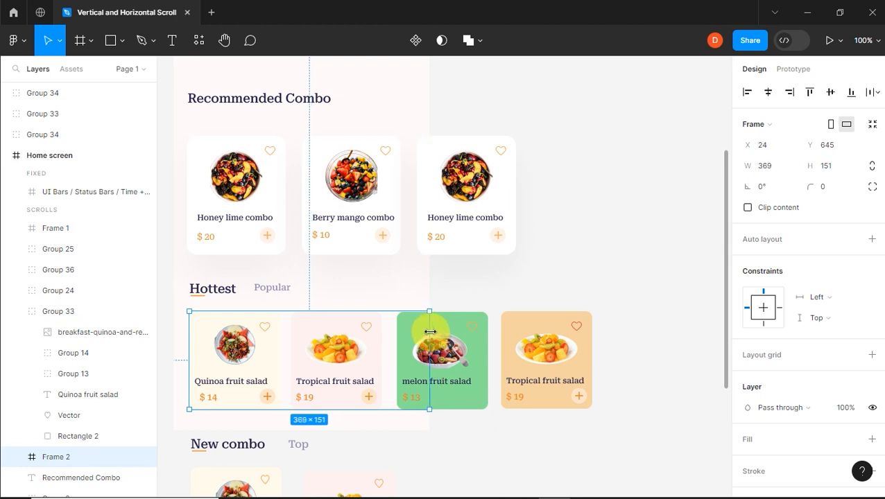
{"action": "mouse_move", "coordinate": [607, 225]}
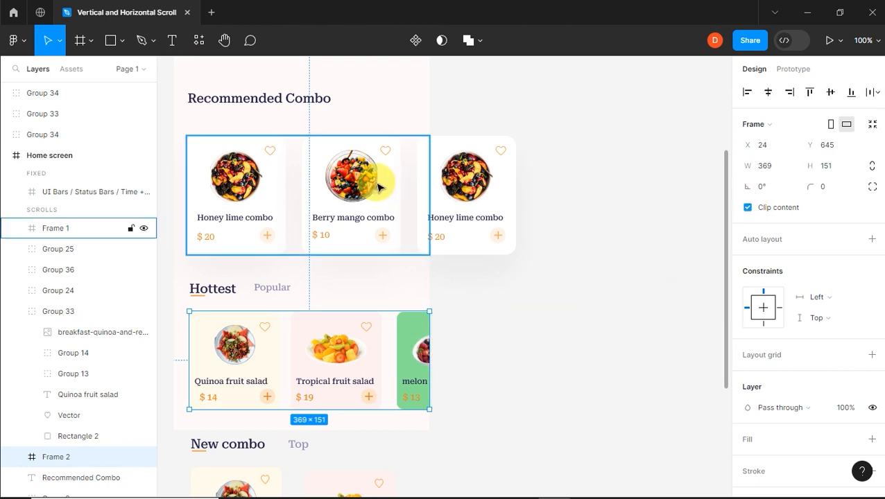
Enable Clip content on the Recommended Combo frame, then clear the selection
{"action": "left_click", "coordinate": [748, 208]}
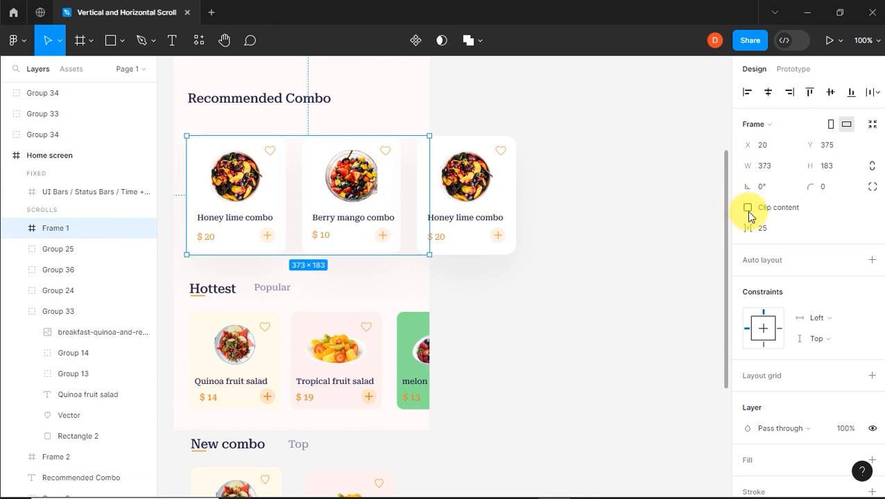
{"action": "left_click", "coordinate": [748, 208]}
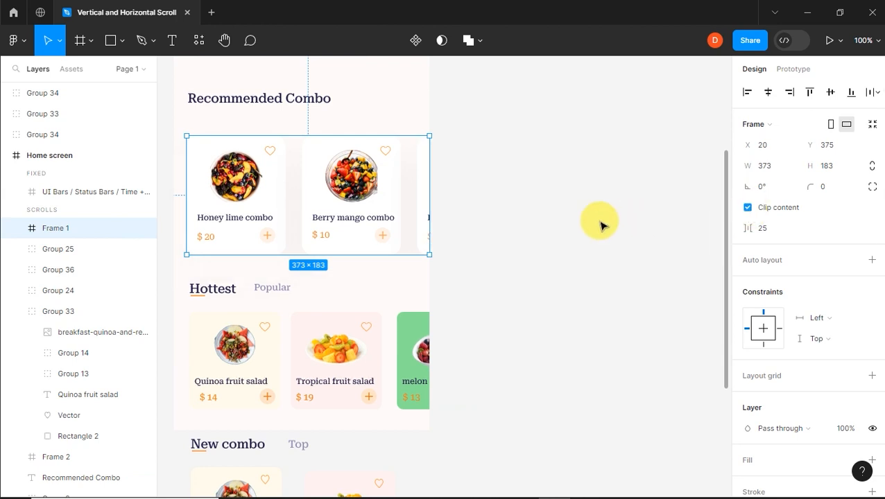
{"action": "left_click", "coordinate": [599, 220]}
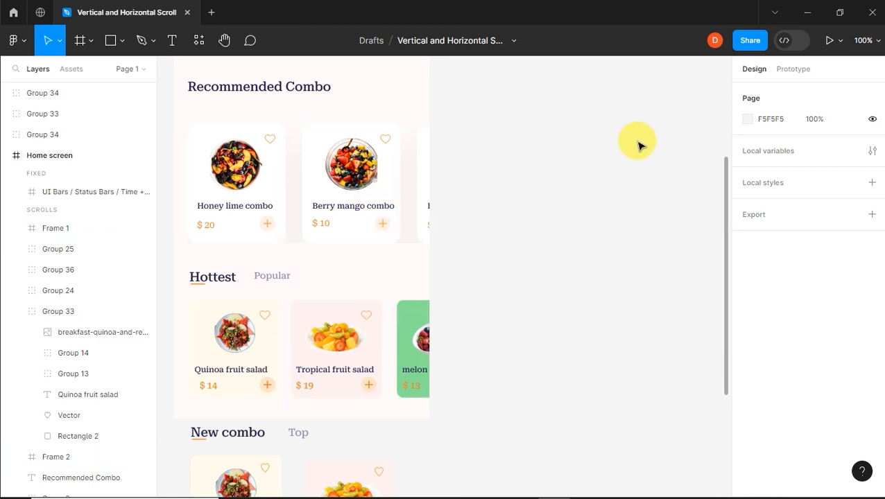
Set Overflow to Horizontal scrolling on Frame 1 and Frame 2 in prototype settings
{"action": "left_click", "coordinate": [793, 69]}
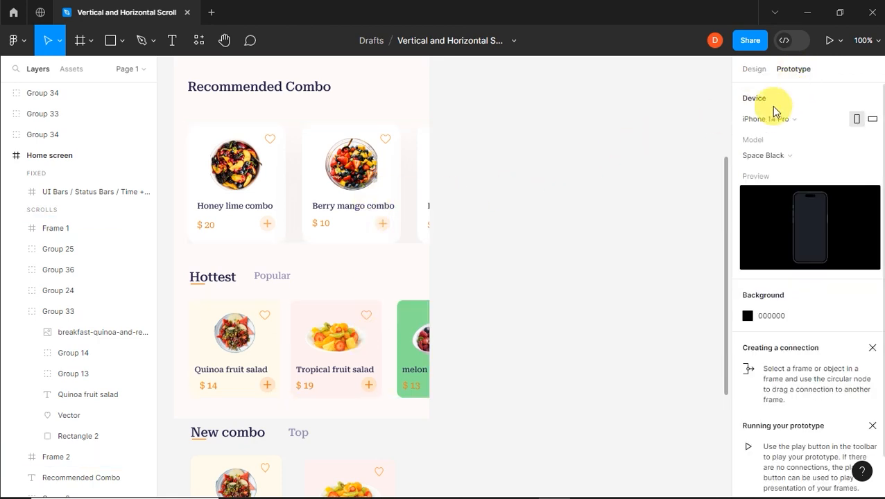
{"action": "left_click", "coordinate": [291, 205]}
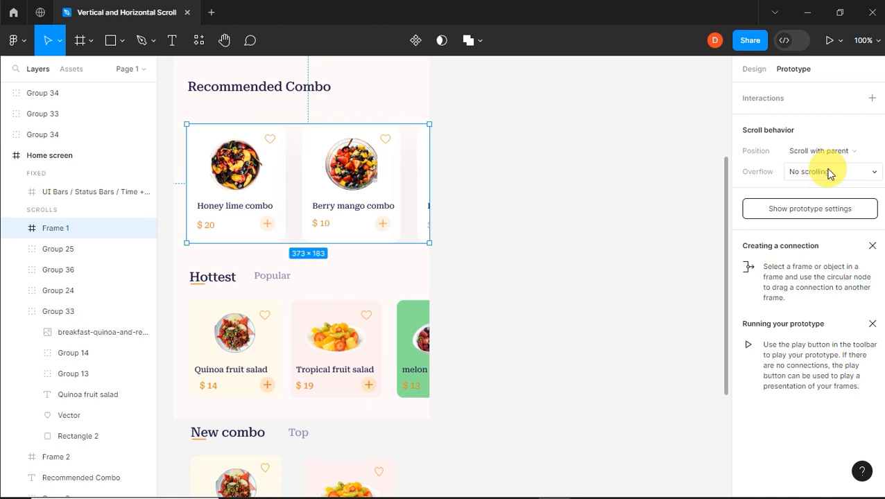
{"action": "left_click", "coordinate": [832, 172]}
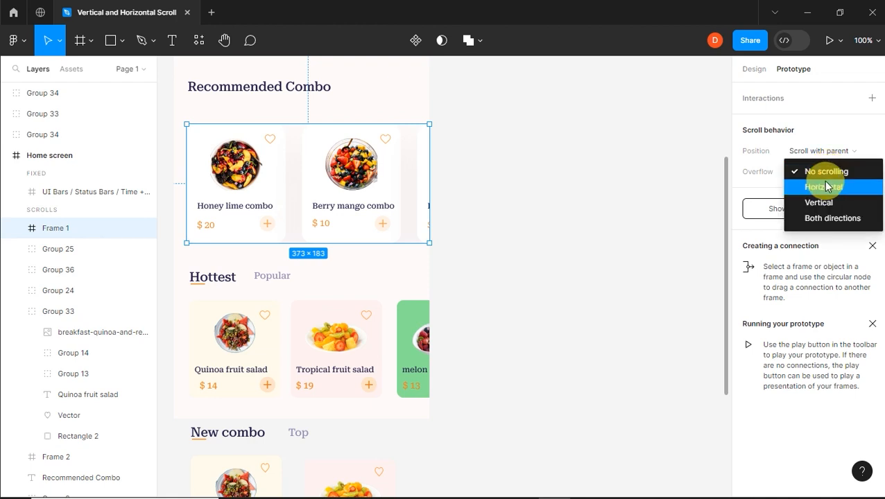
{"action": "left_click", "coordinate": [824, 186]}
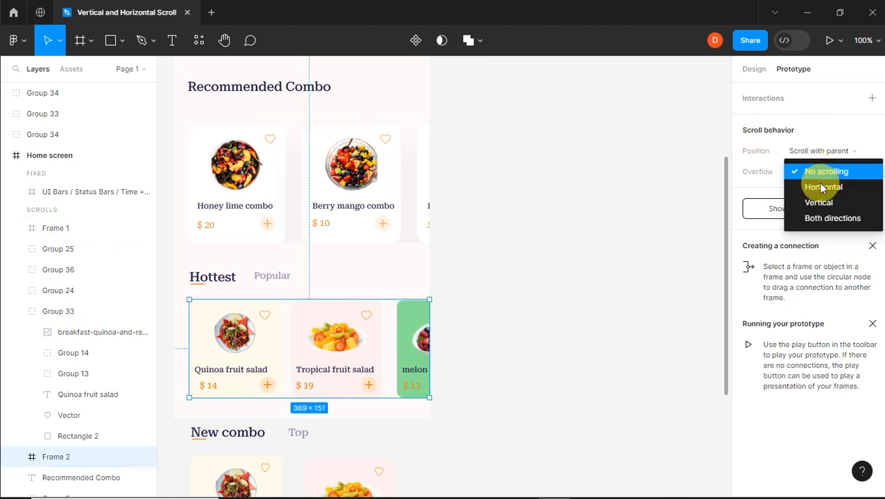
{"action": "left_click", "coordinate": [824, 185]}
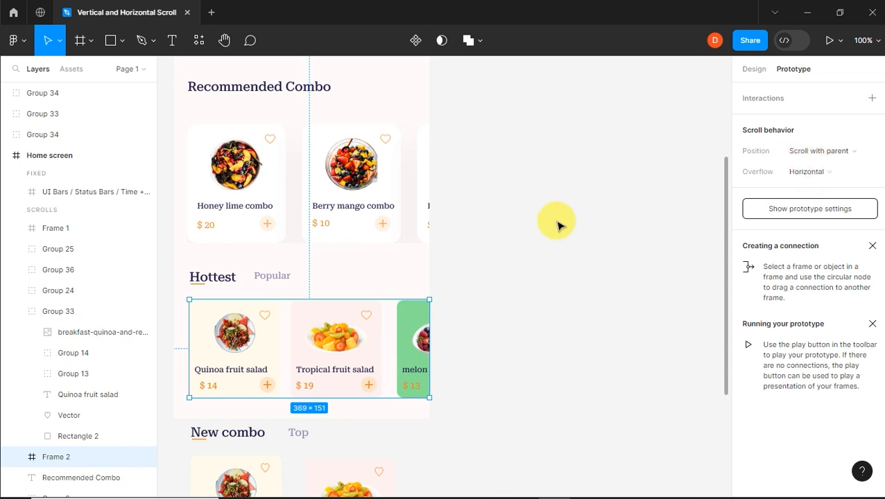
{"action": "mouse_move", "coordinate": [549, 222]}
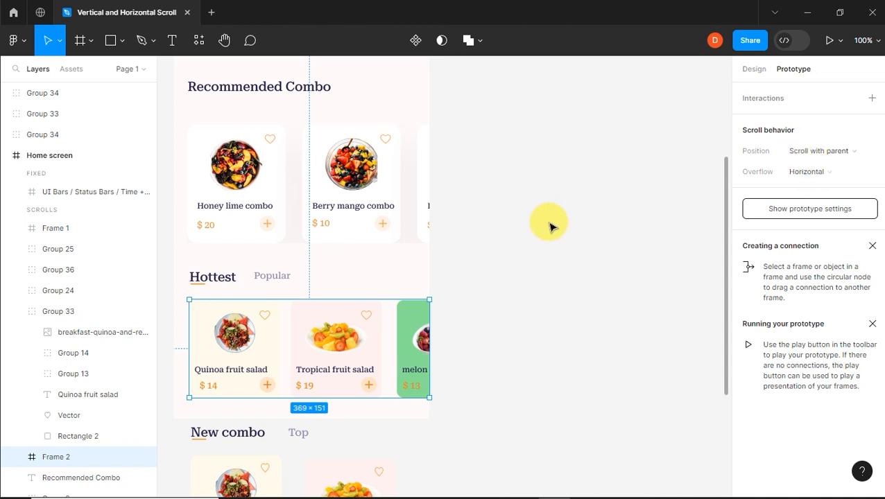
{"action": "mouse_move", "coordinate": [826, 40]}
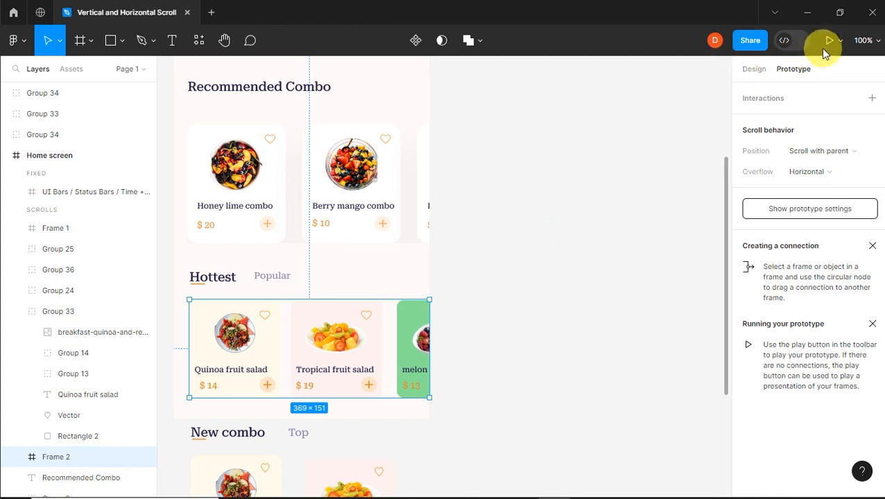
Play the prototype, scroll the Recommended Combo row sideways, and return to the design file
{"action": "left_click", "coordinate": [826, 40]}
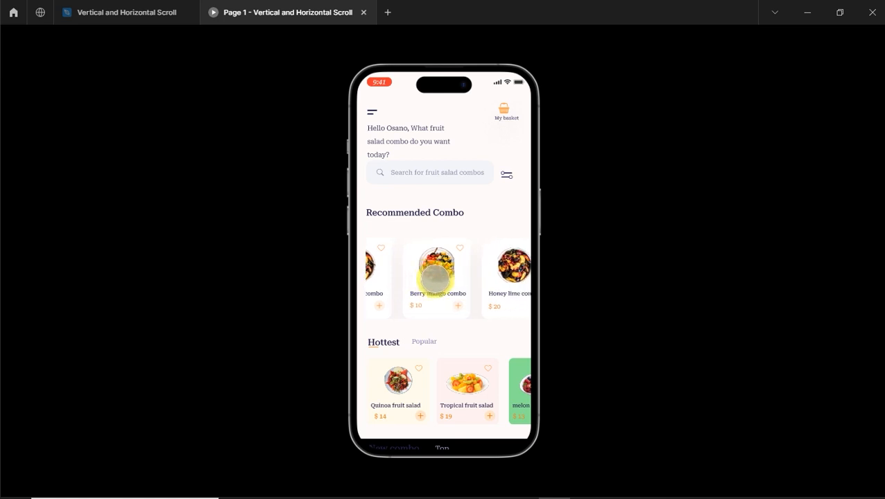
{"action": "scroll", "scroll_direction": "right", "scroll_amount": 3}
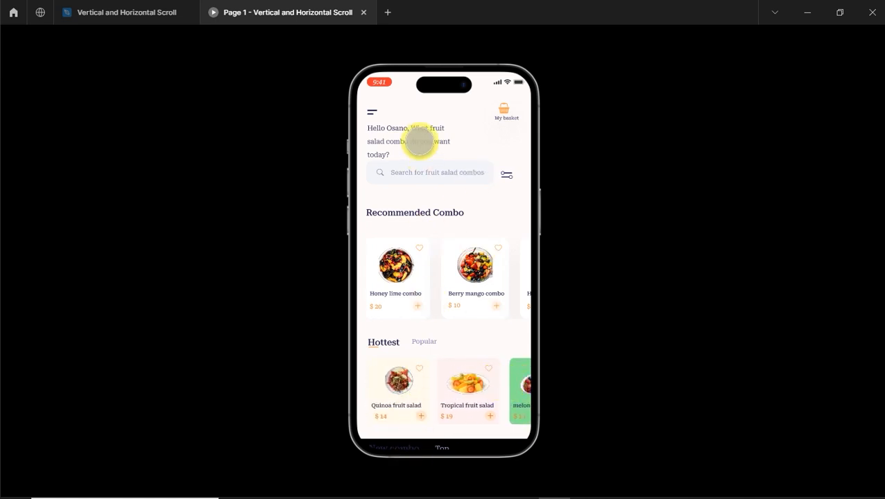
{"action": "mouse_move", "coordinate": [325, 111]}
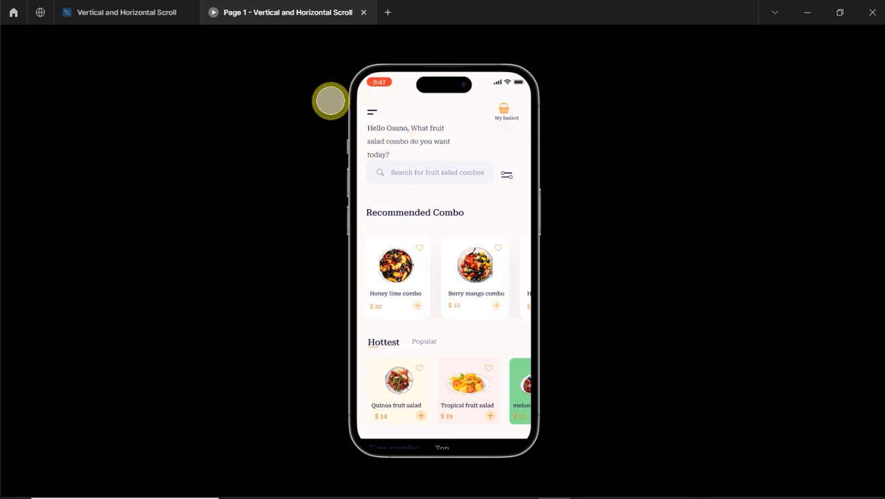
{"action": "left_click", "coordinate": [125, 11]}
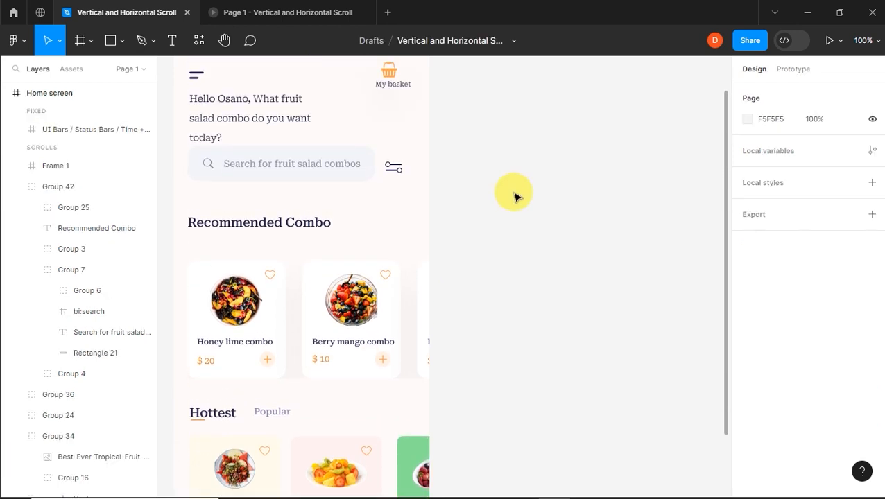
Scroll the canvas down past the Hottest row to the New combo cards
{"action": "scroll", "scroll_direction": "down", "scroll_amount": 3}
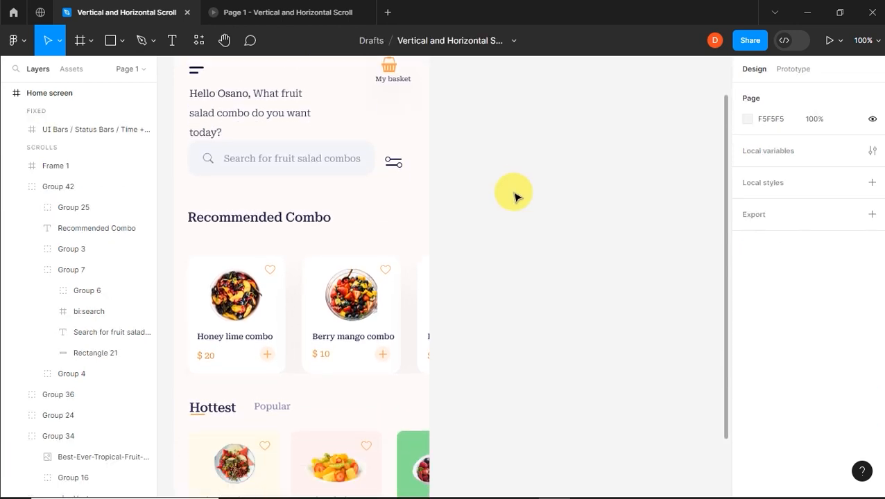
{"action": "scroll", "scroll_direction": "down", "scroll_amount": 3}
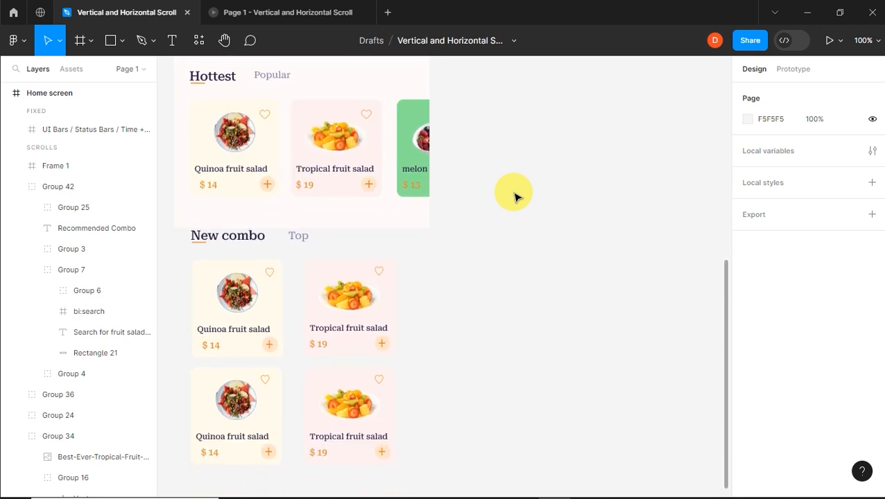
{"action": "scroll", "scroll_direction": "down", "scroll_amount": 3}
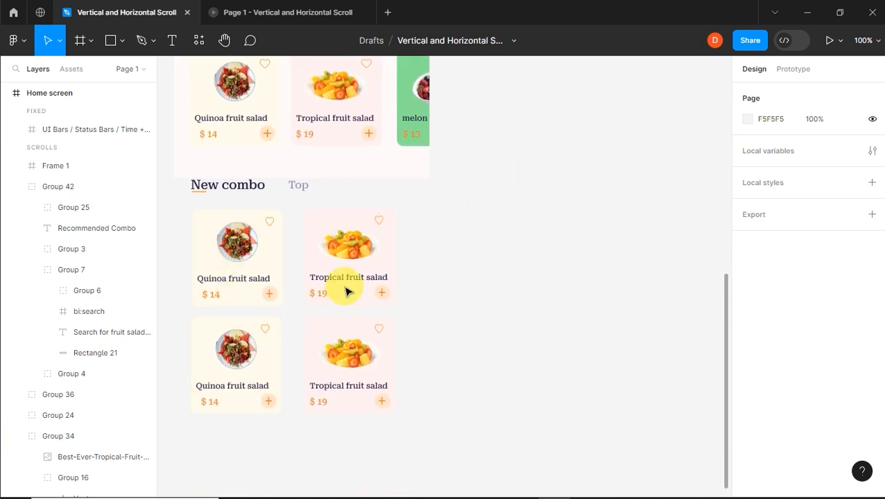
{"action": "mouse_move", "coordinate": [335, 177]}
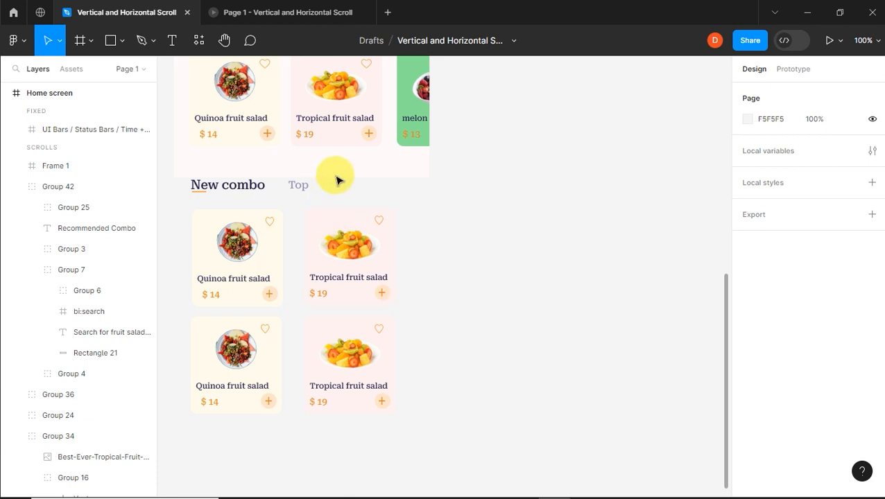
{"action": "mouse_move", "coordinate": [339, 182]}
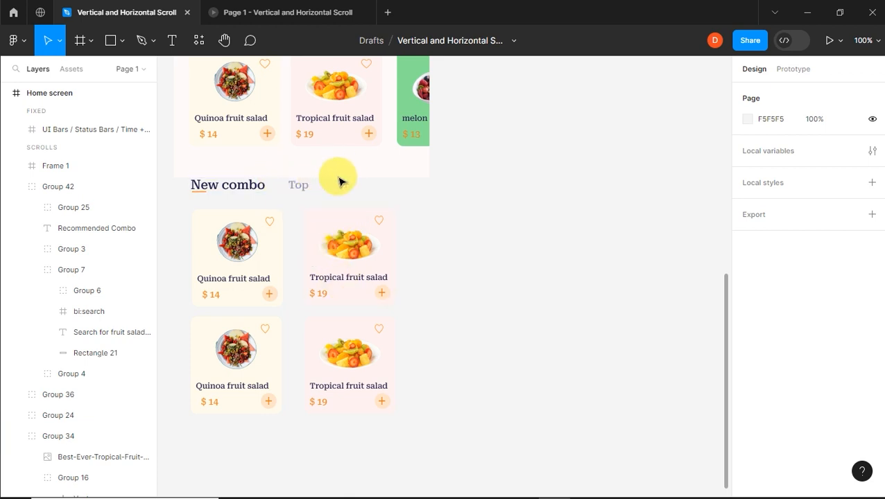
{"action": "mouse_move", "coordinate": [390, 185]}
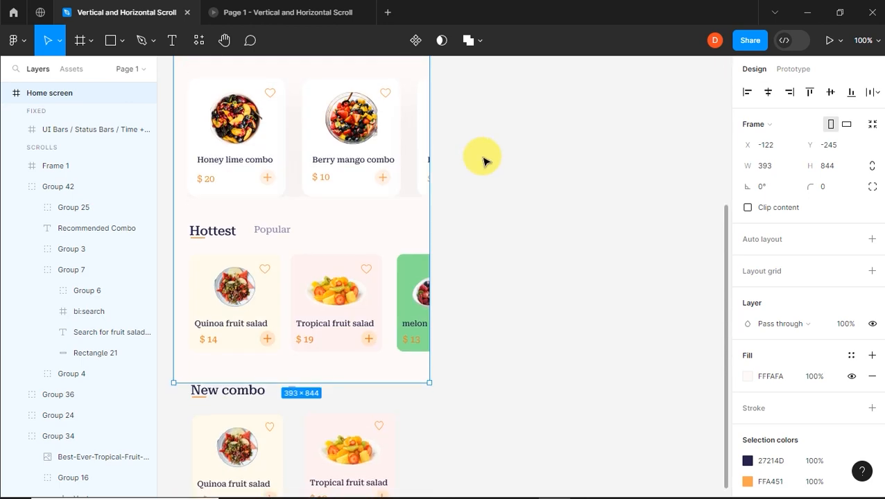
Set the Home screen frame's Overflow to Vertical under Scroll behavior
{"action": "scroll", "scroll_direction": "down", "scroll_amount": 3}
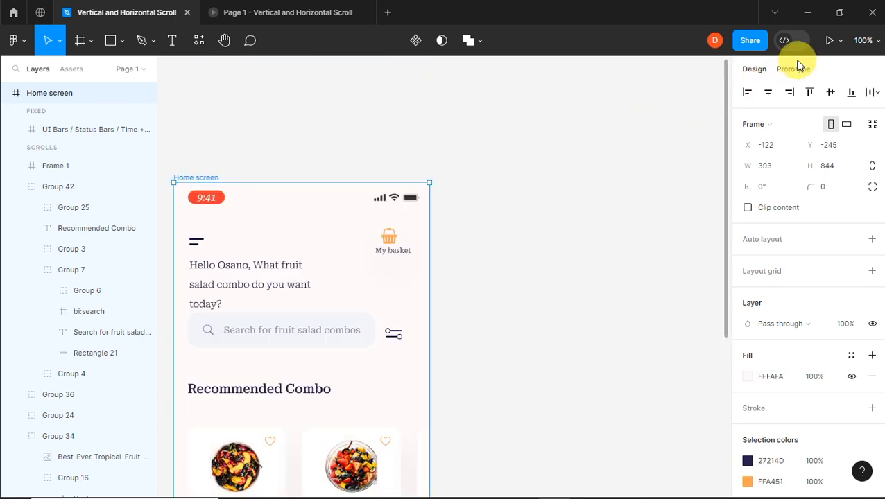
{"action": "left_click", "coordinate": [793, 68]}
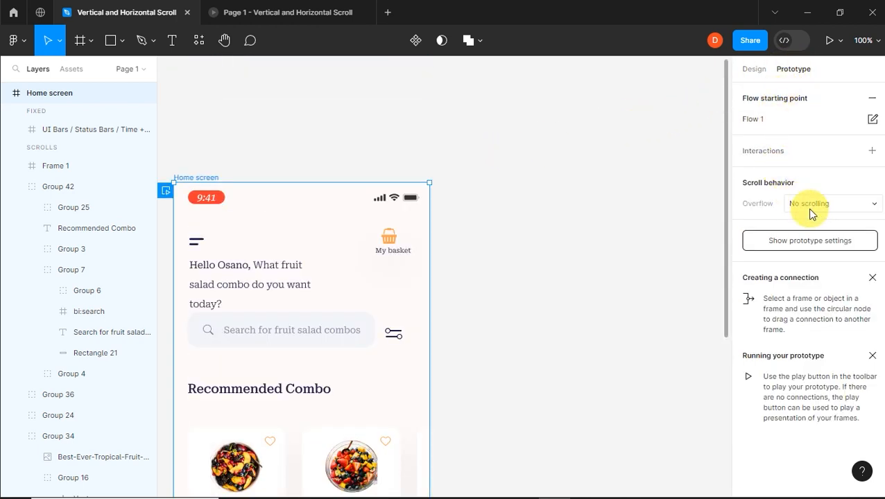
{"action": "left_click", "coordinate": [825, 203]}
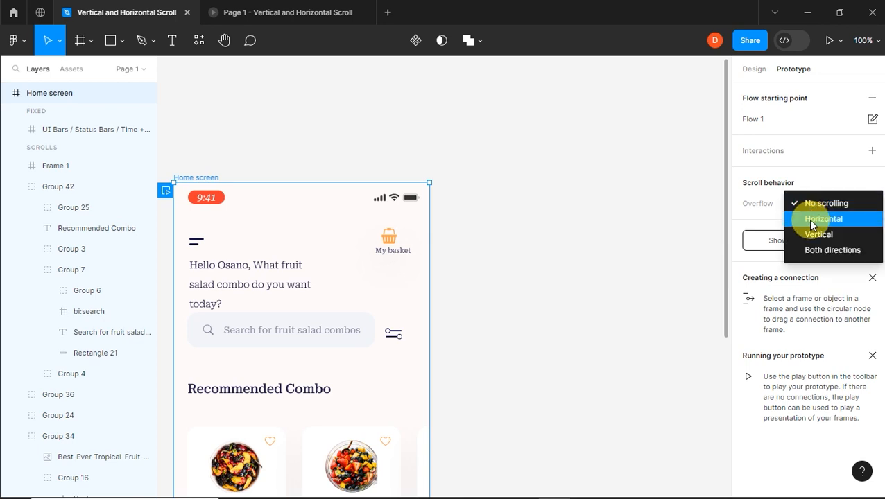
{"action": "left_click", "coordinate": [816, 233]}
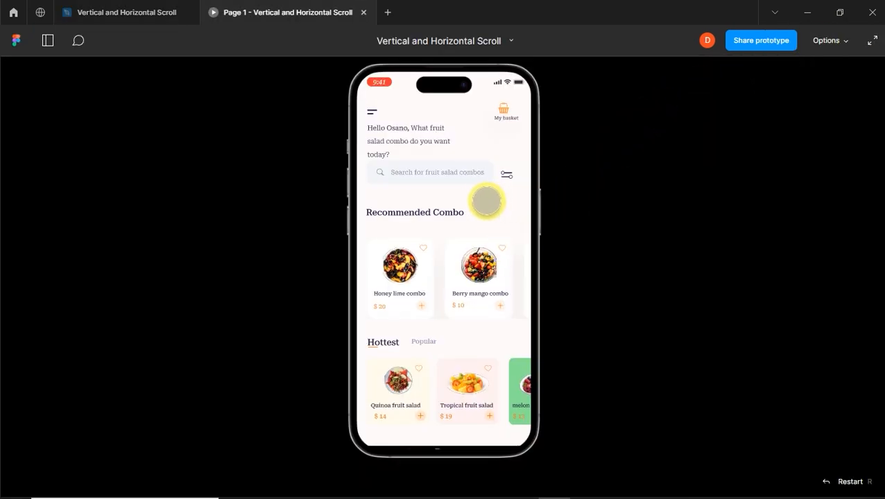
Scroll the previewed home screen and its card rows, then go back to the design file
{"action": "scroll", "scroll_direction": "down", "scroll_amount": 3}
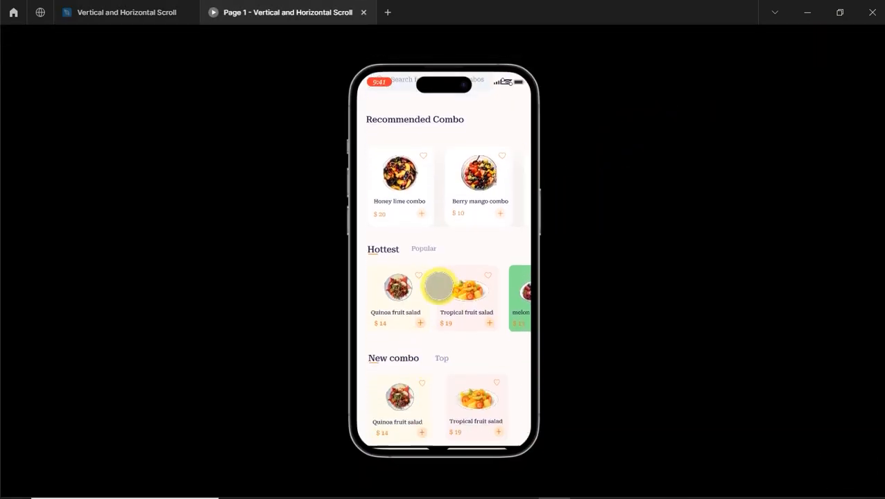
{"action": "scroll", "scroll_direction": "down", "scroll_amount": 3}
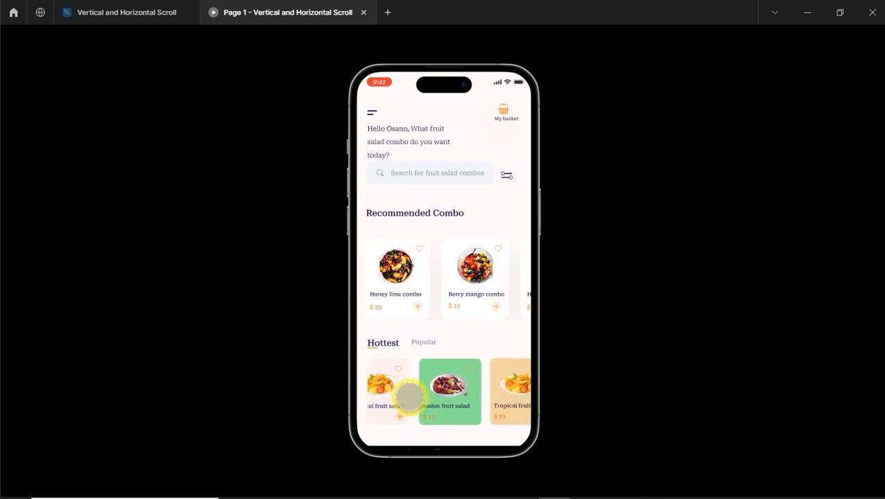
{"action": "scroll", "scroll_direction": "down", "scroll_amount": 3}
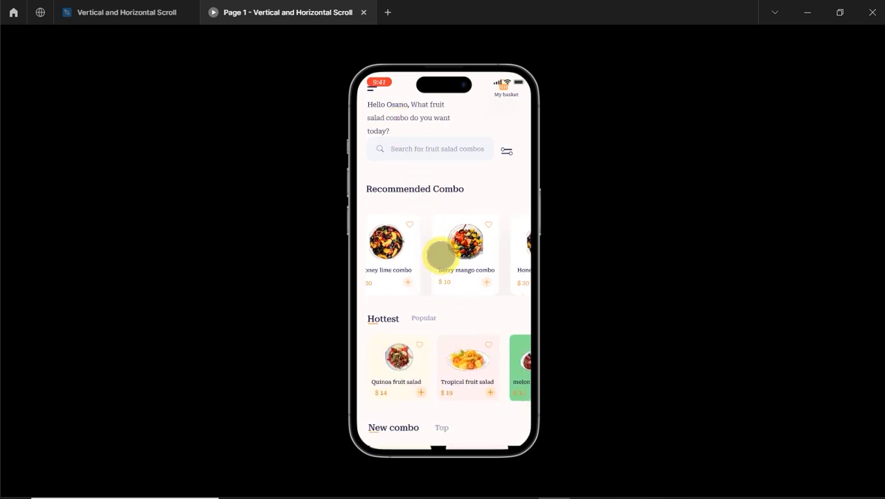
{"action": "scroll", "scroll_direction": "down", "scroll_amount": 3}
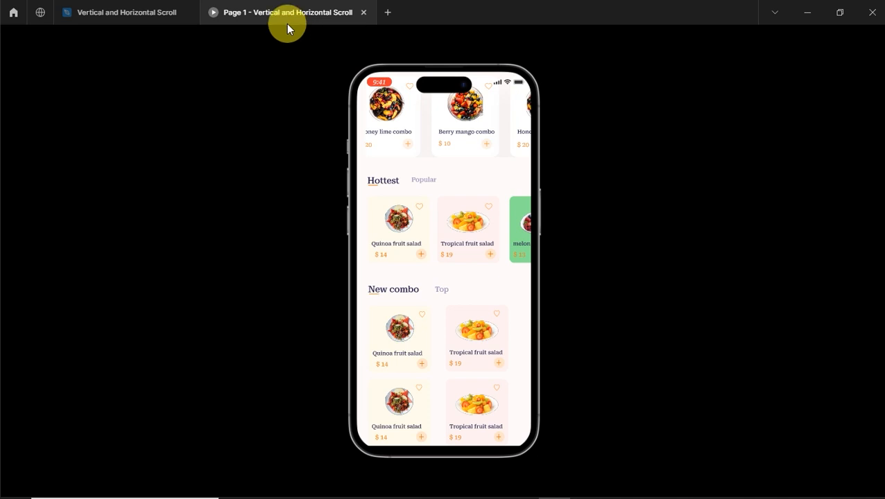
{"action": "left_click", "coordinate": [125, 11]}
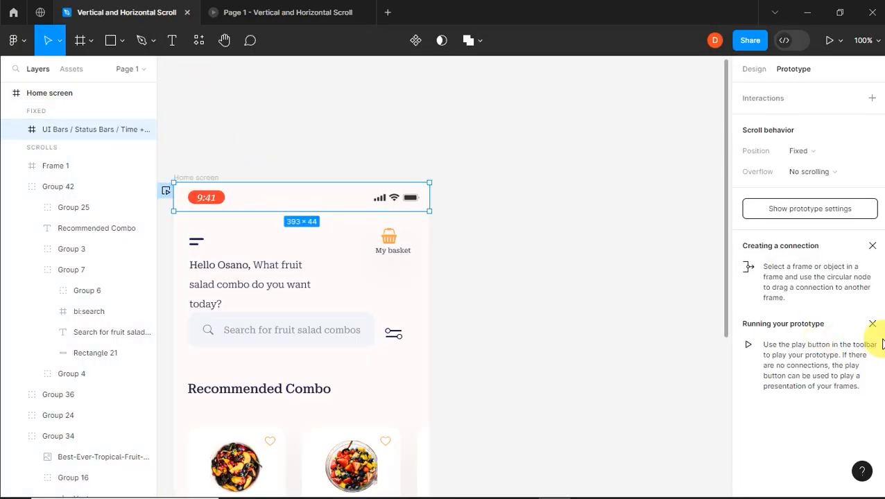
Set the status bar's fill to solid white FFFFFF at 100% opacity
{"action": "left_click", "coordinate": [751, 69]}
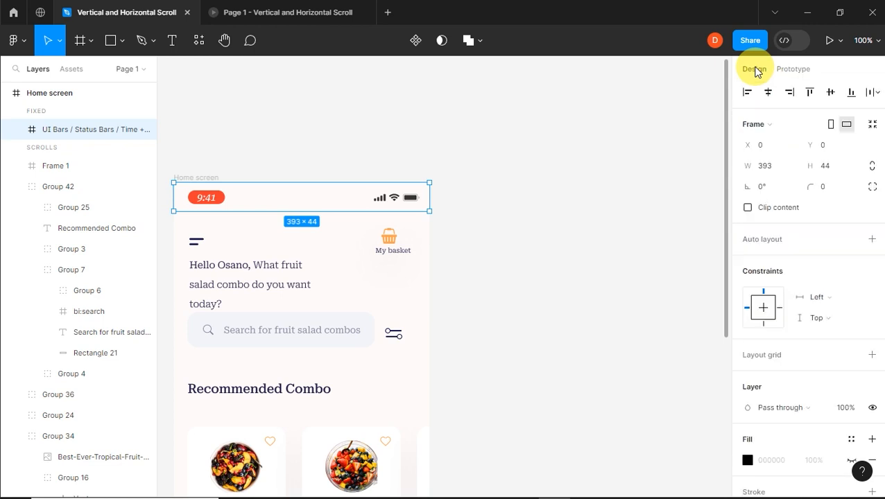
{"action": "scroll", "scroll_direction": "down", "scroll_amount": 3}
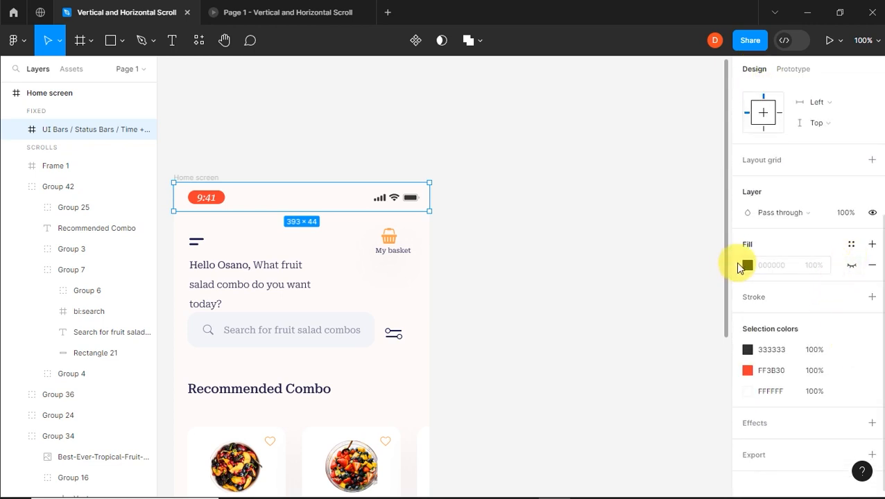
{"action": "left_click", "coordinate": [749, 264]}
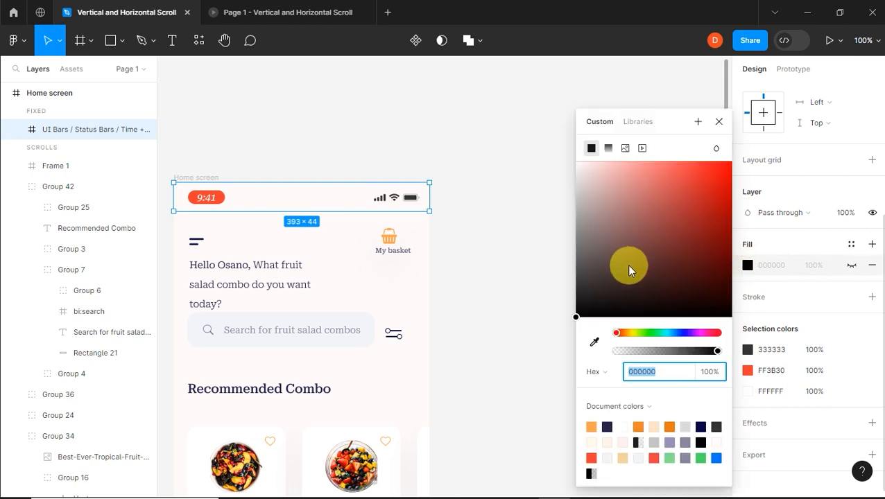
{"action": "left_click_drag", "start_coordinate": [629, 270], "coordinate": [616, 322]}
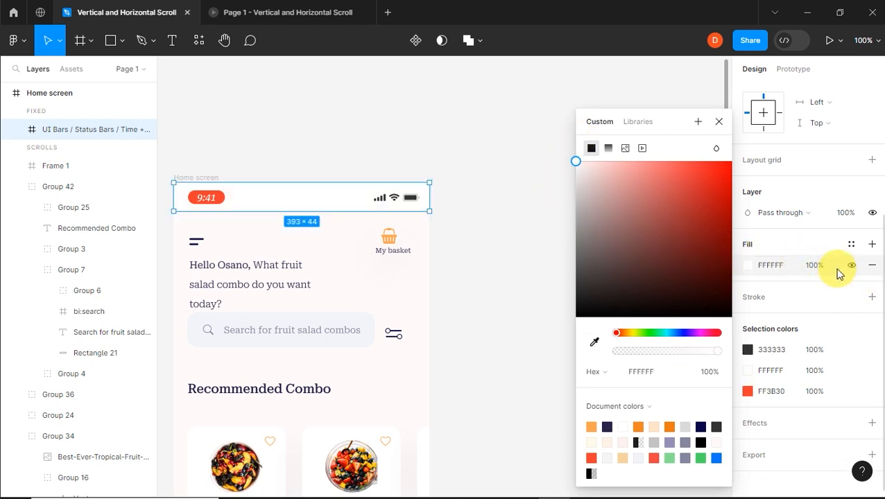
{"action": "mouse_move", "coordinate": [715, 125]}
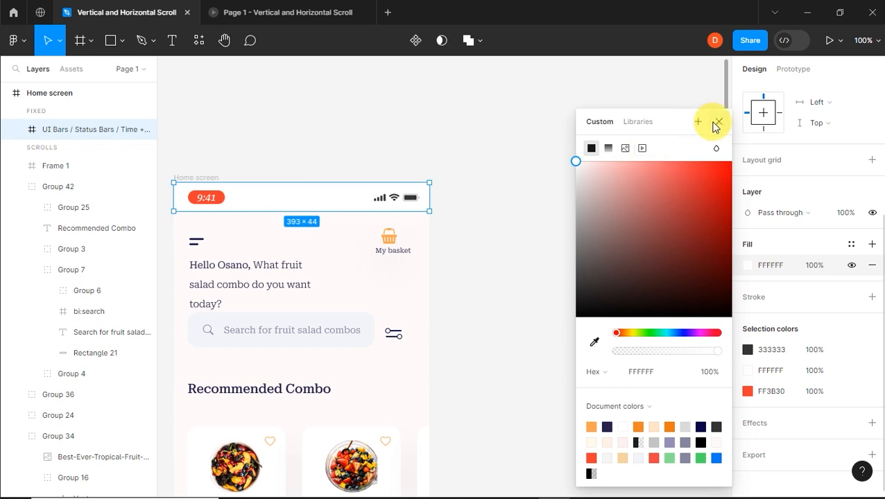
{"action": "left_click", "coordinate": [718, 122]}
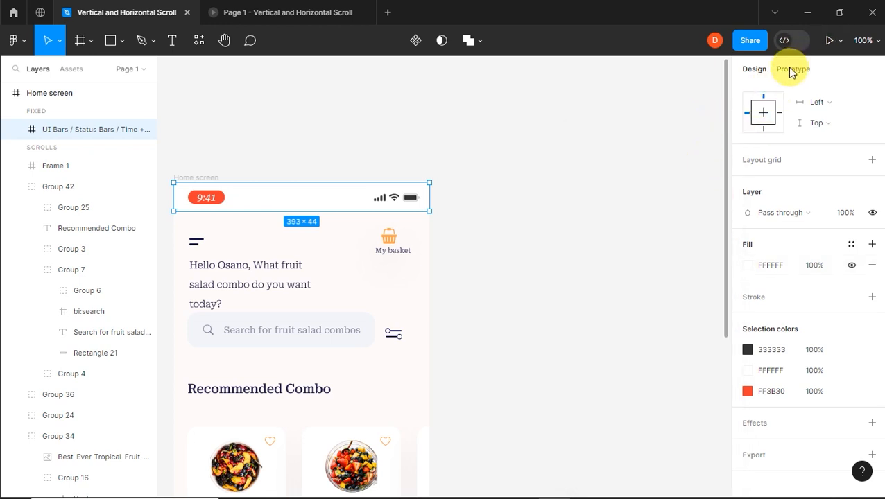
{"action": "left_click", "coordinate": [796, 69]}
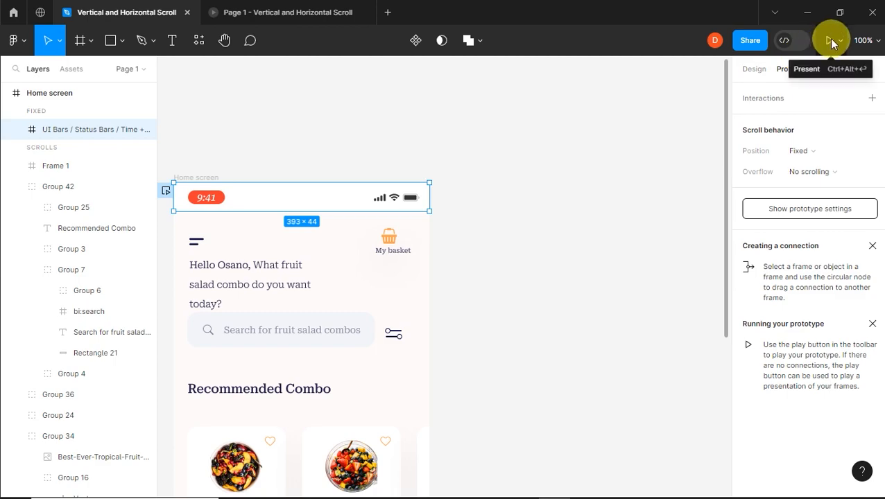
Play the prototype and scroll the page beneath the fixed white status bar
{"action": "left_click", "coordinate": [830, 39]}
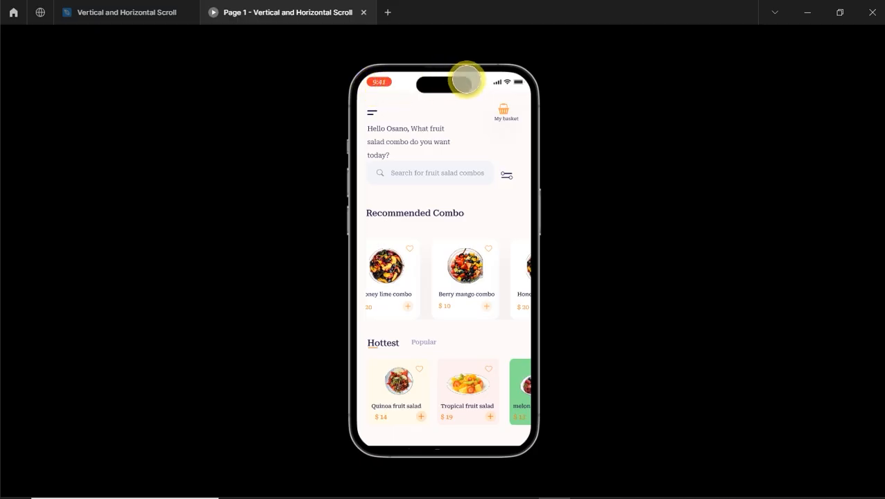
{"action": "mouse_move", "coordinate": [422, 88]}
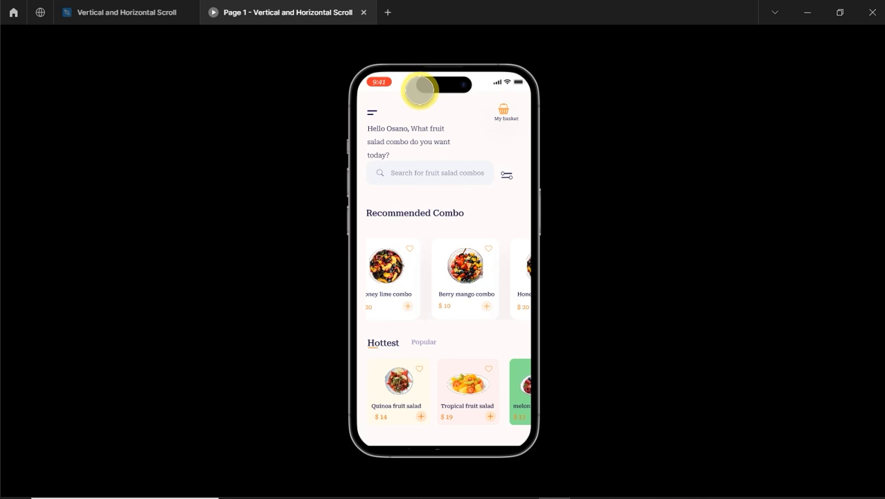
{"action": "scroll", "scroll_direction": "down", "scroll_amount": 3}
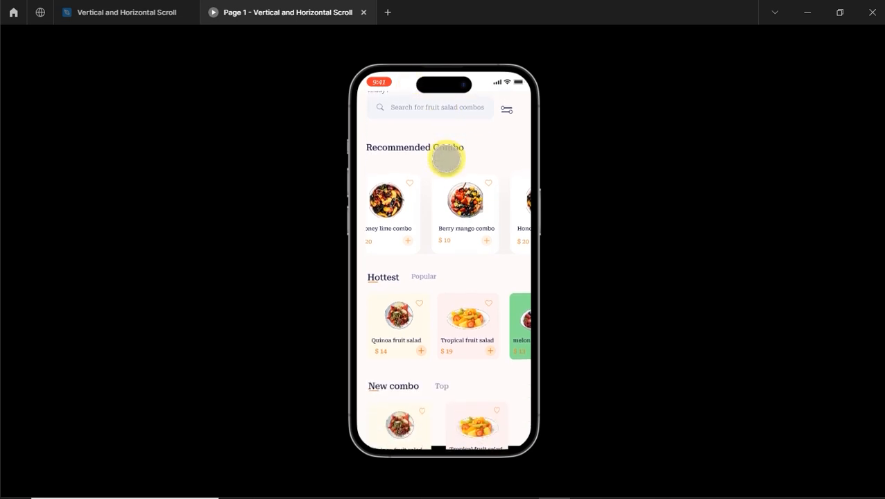
{"action": "scroll", "scroll_direction": "down", "scroll_amount": 3}
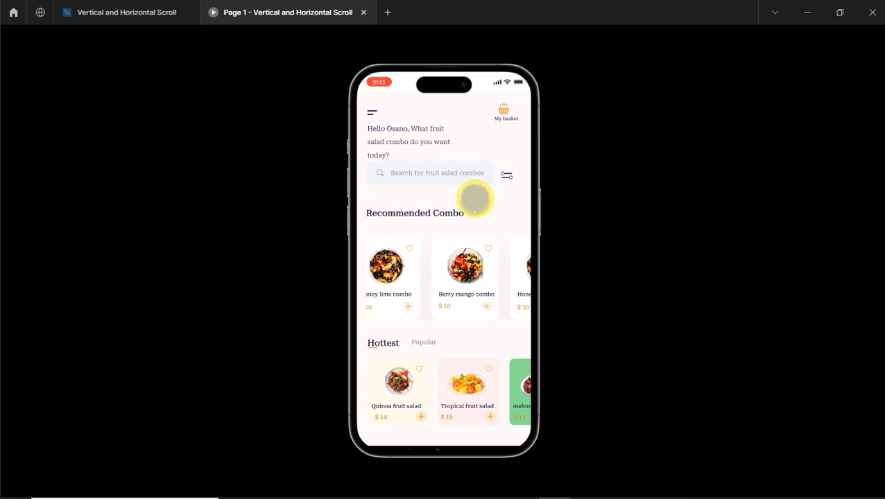
{"action": "mouse_move", "coordinate": [475, 209]}
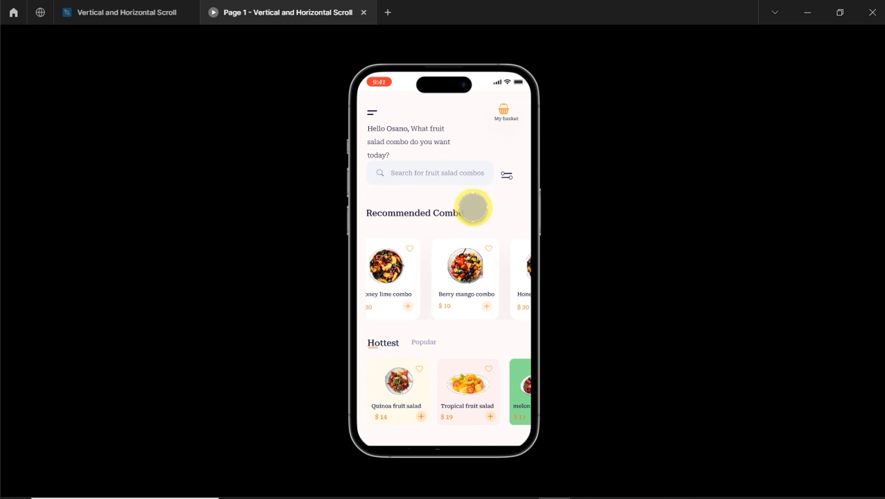